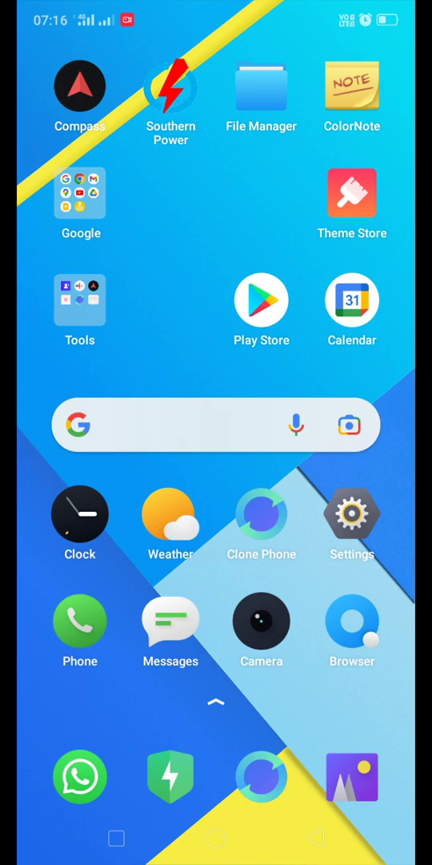
- Open Google Play Store and search 'microsoft strea' to surface the Microsoft Stream suggestion
{"action": "left_click", "coordinate": [261, 301]}
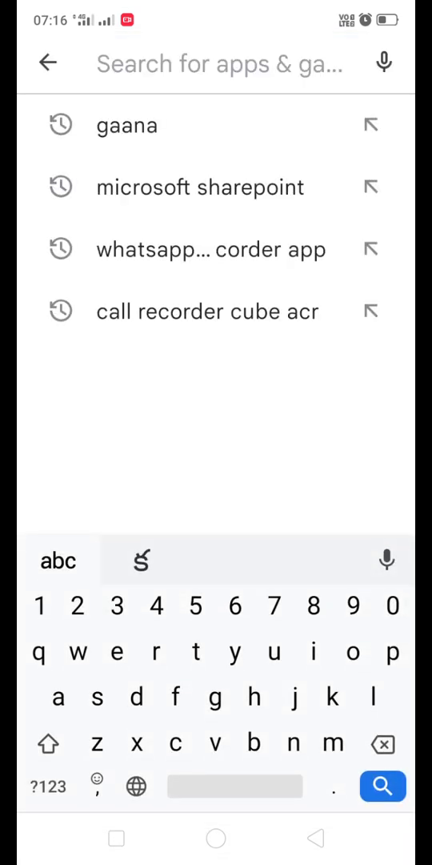
{"action": "type", "text": "mic"}
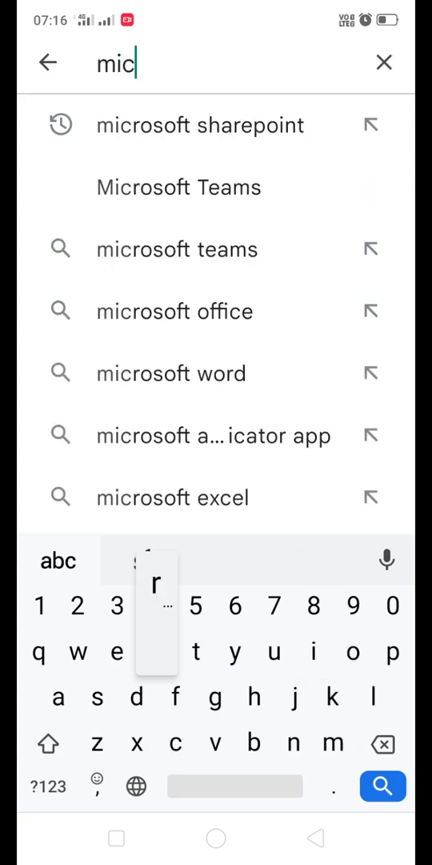
{"action": "type", "text": "roso"}
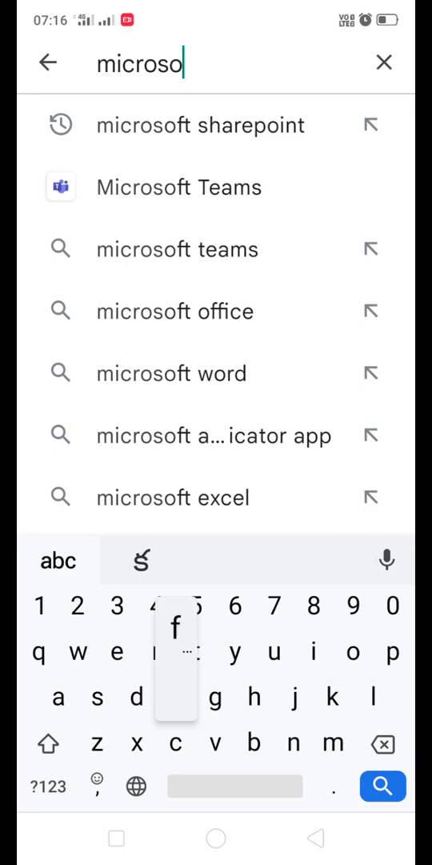
{"action": "type", "text": "ft strea"}
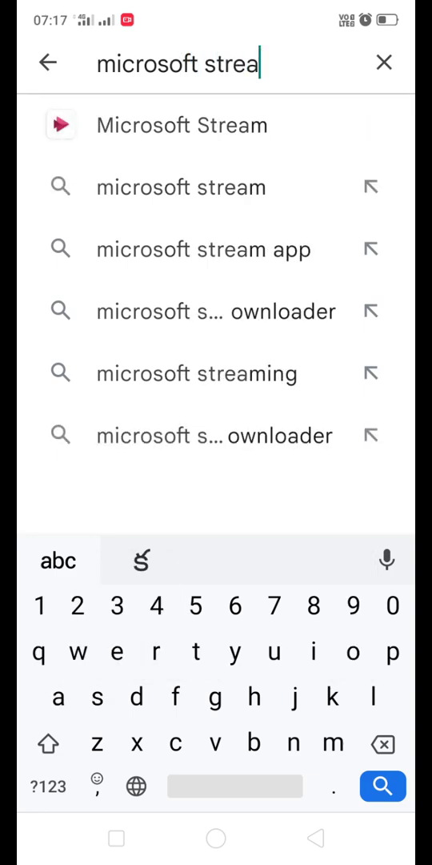
- Go to the phone's app drawer and scroll down until Microsoft Stream shows
{"action": "left_click", "coordinate": [182, 124]}
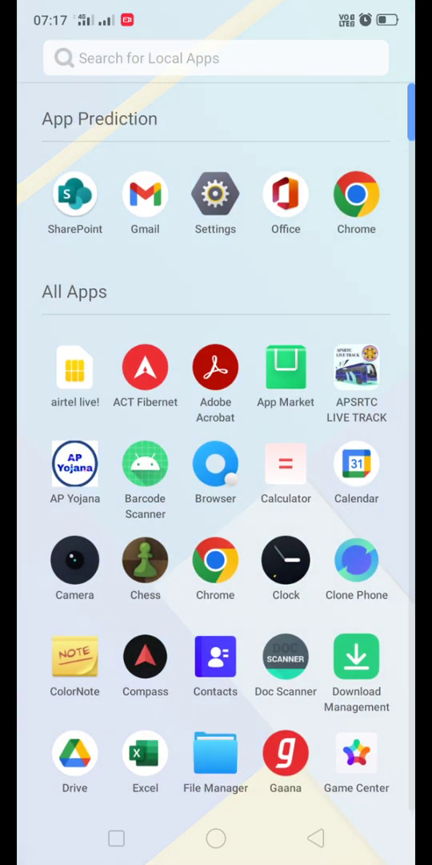
{"action": "scroll", "scroll_direction": "down", "scroll_amount": 3}
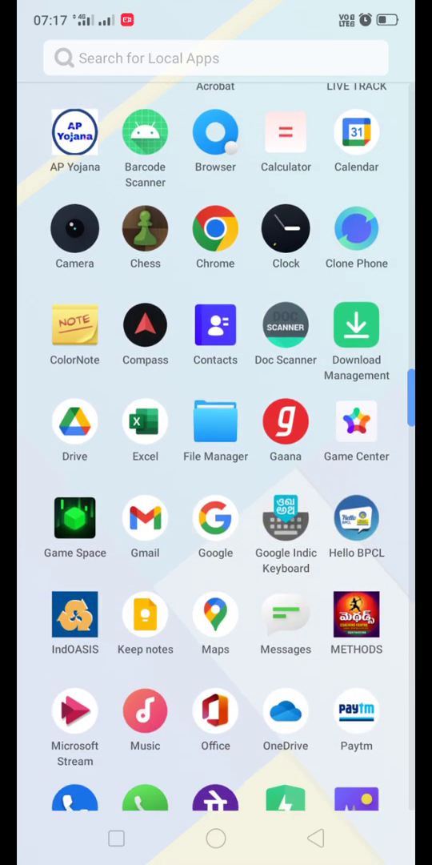
{"action": "scroll", "scroll_direction": "down", "scroll_amount": 3}
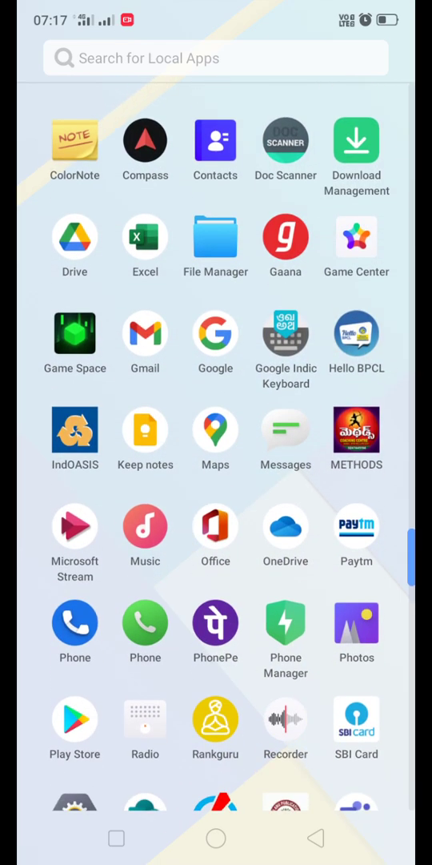
- Launch Microsoft Stream and play the 17th May MSC010 video with 153 views
{"action": "left_click", "coordinate": [74, 527]}
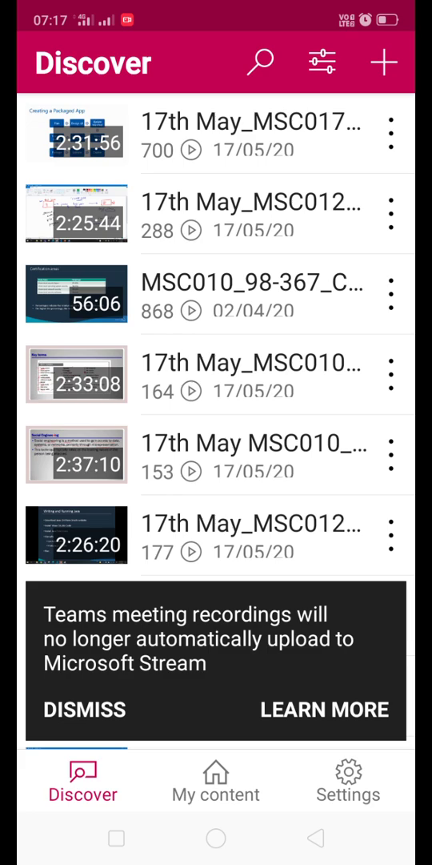
{"action": "left_click", "coordinate": [83, 710]}
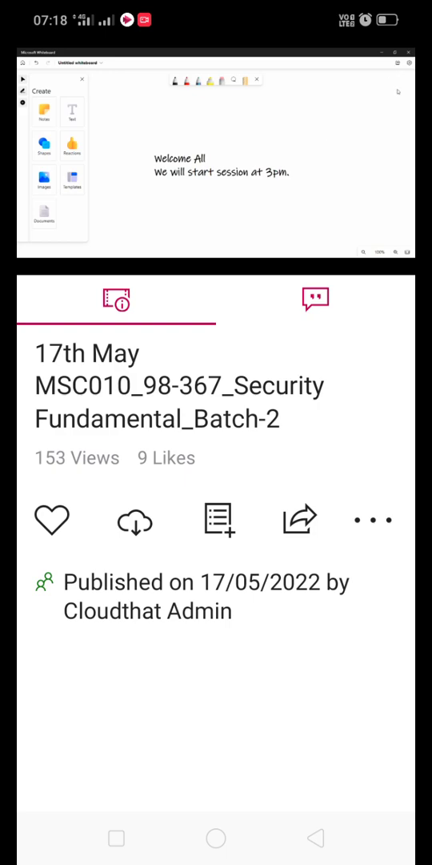
{"action": "mouse_move", "coordinate": [397, 89]}
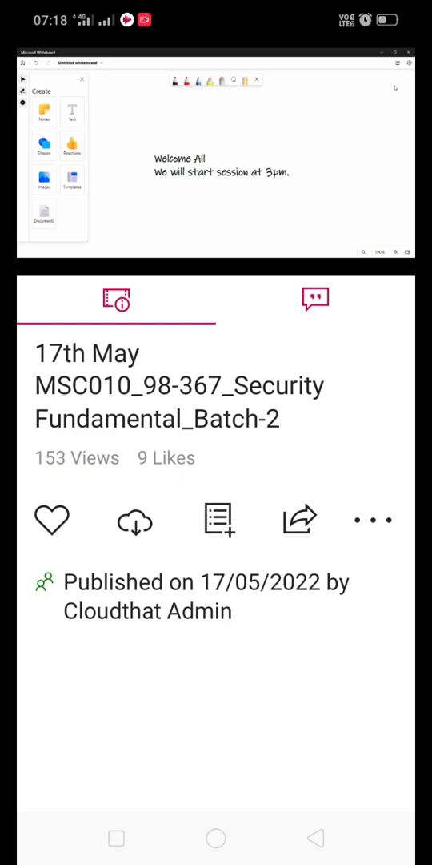
{"action": "mouse_move", "coordinate": [319, 194]}
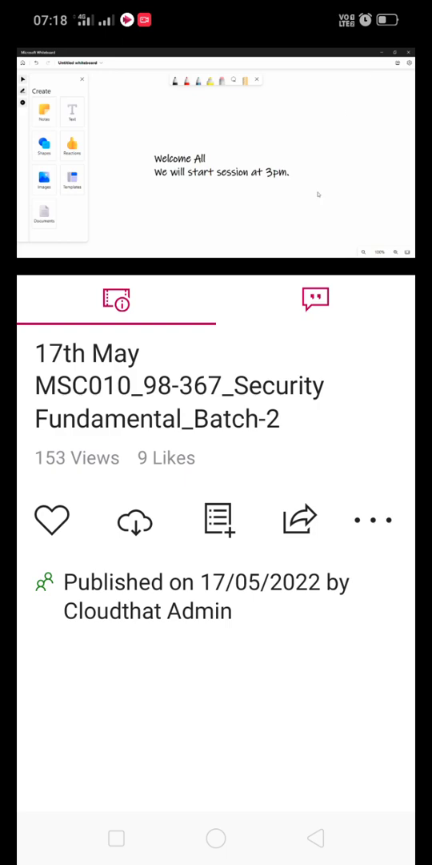